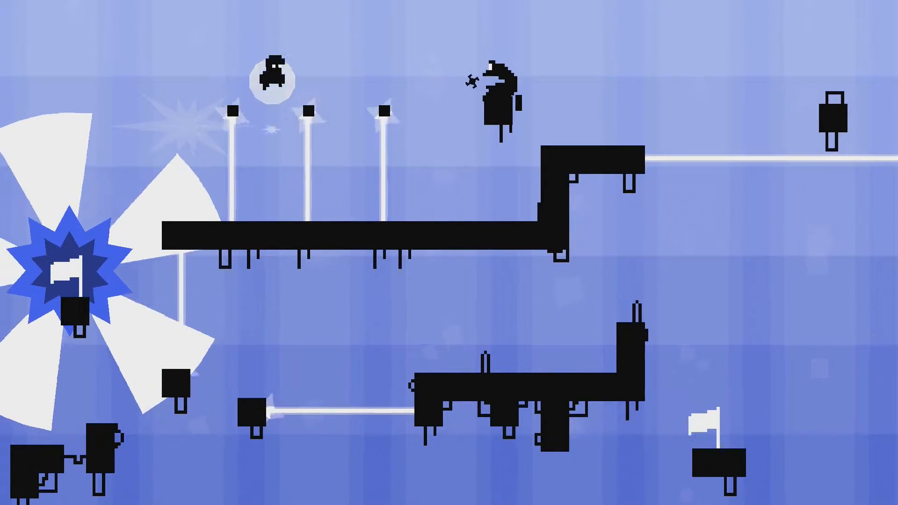
scroll("right", 3)
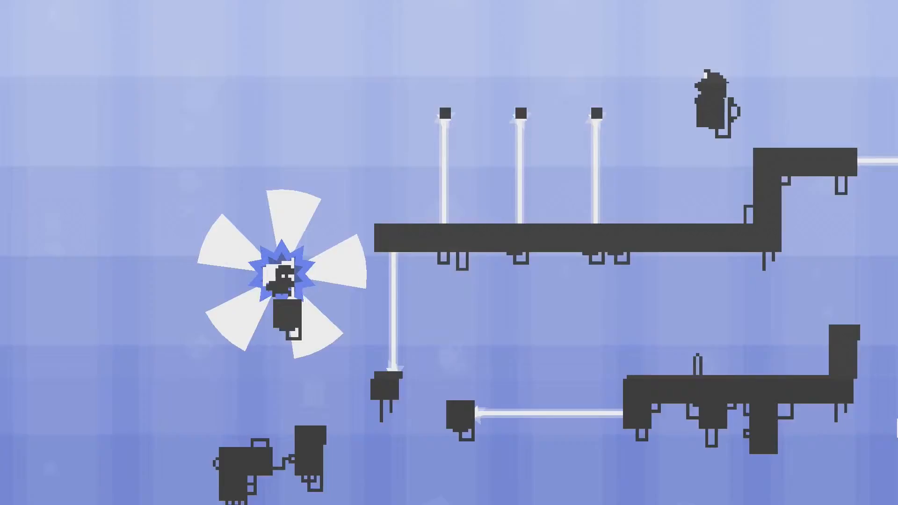